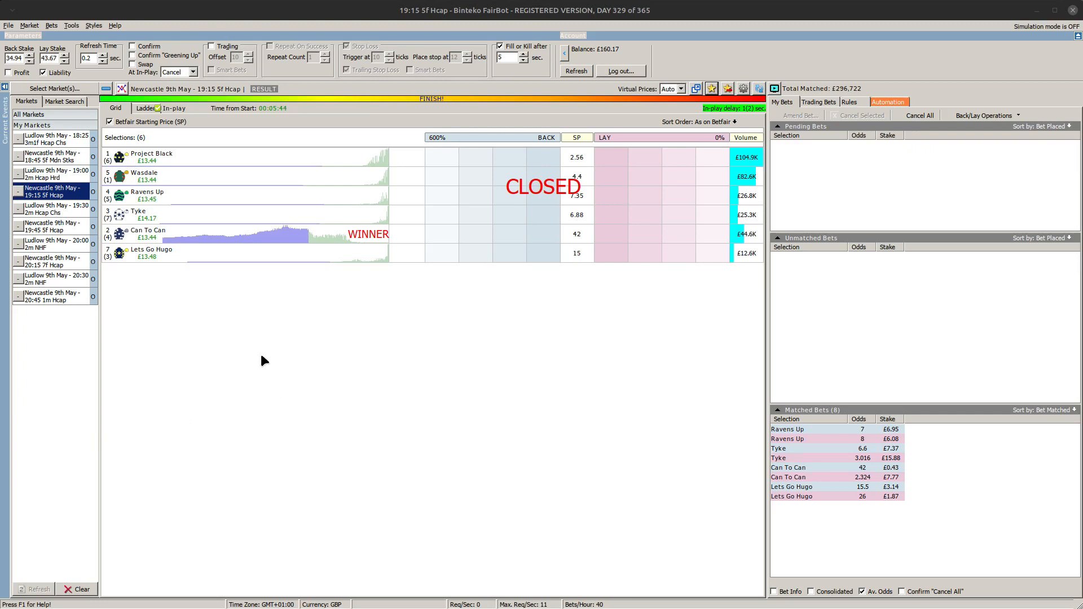
mouse_move(536, 255)
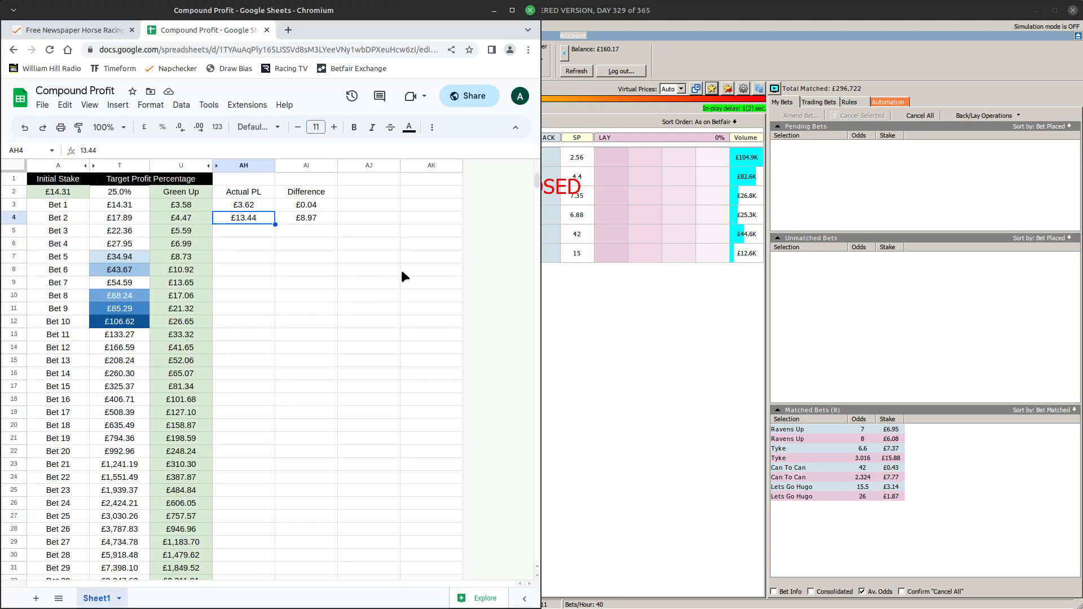
mouse_move(358, 347)
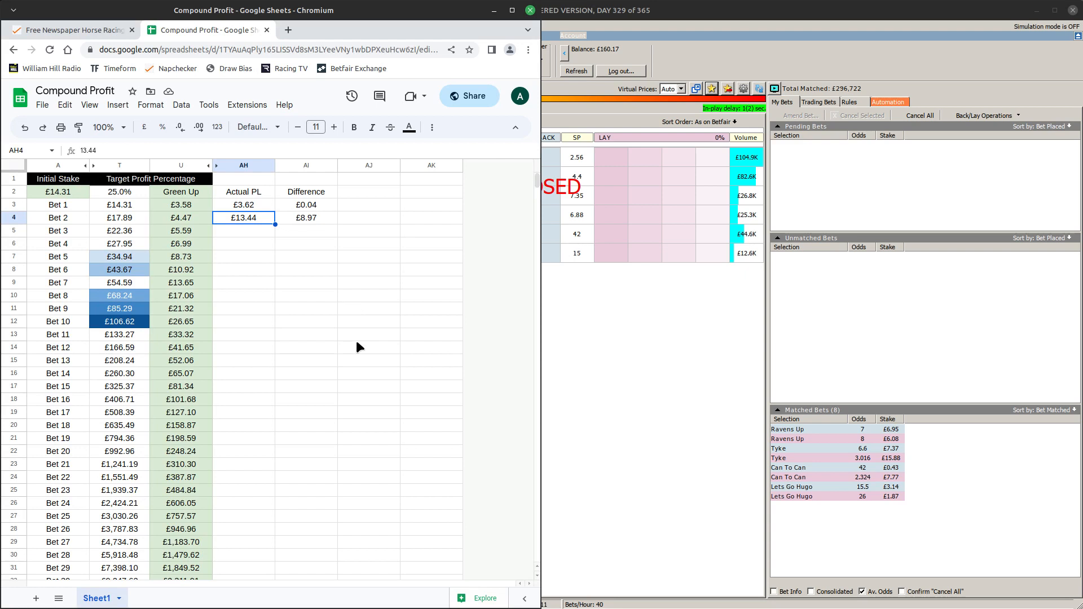
mouse_move(363, 363)
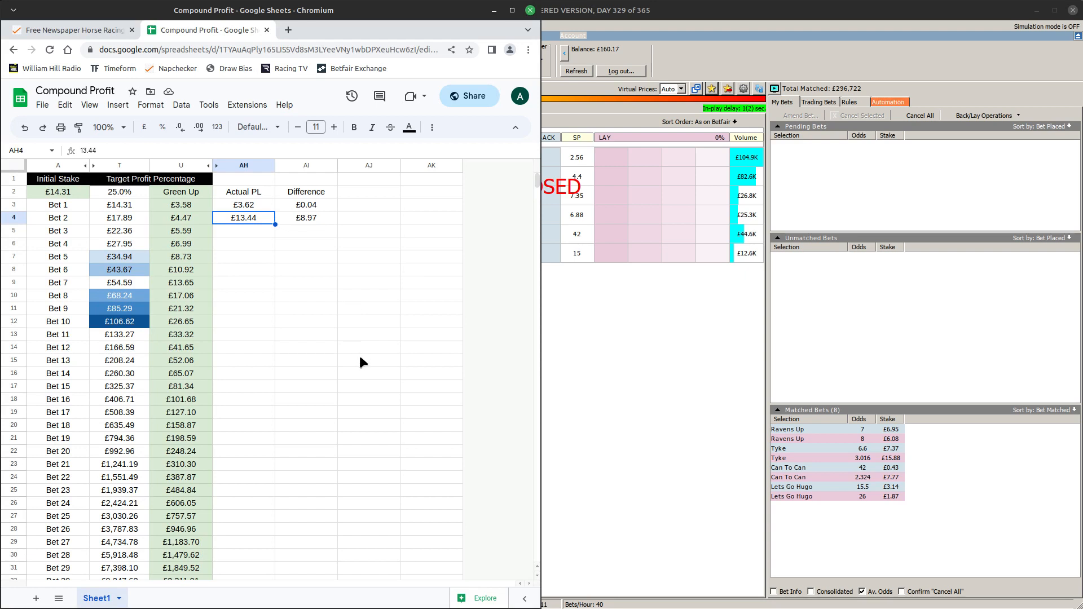
mouse_move(203, 231)
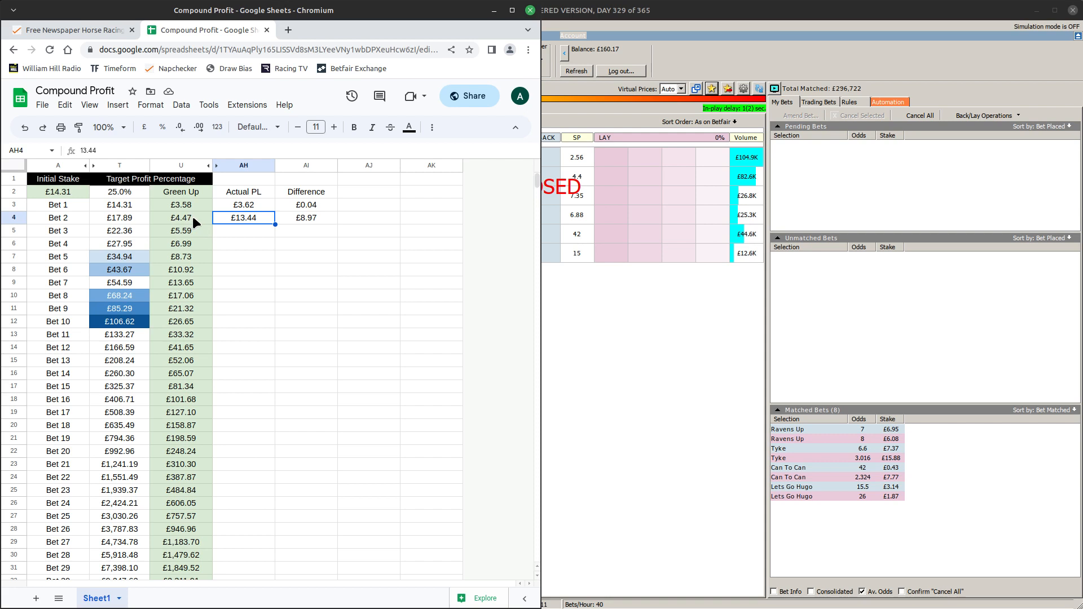
mouse_move(252, 240)
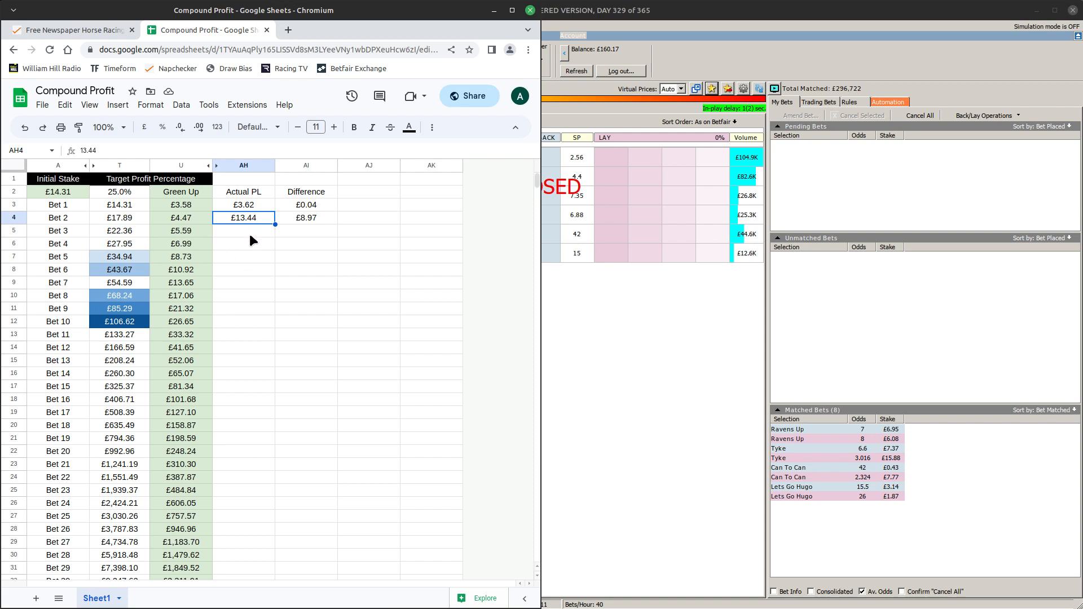
Select cell AH5 below the Actual PL entries of £3.62 and £13.44.
click(244, 230)
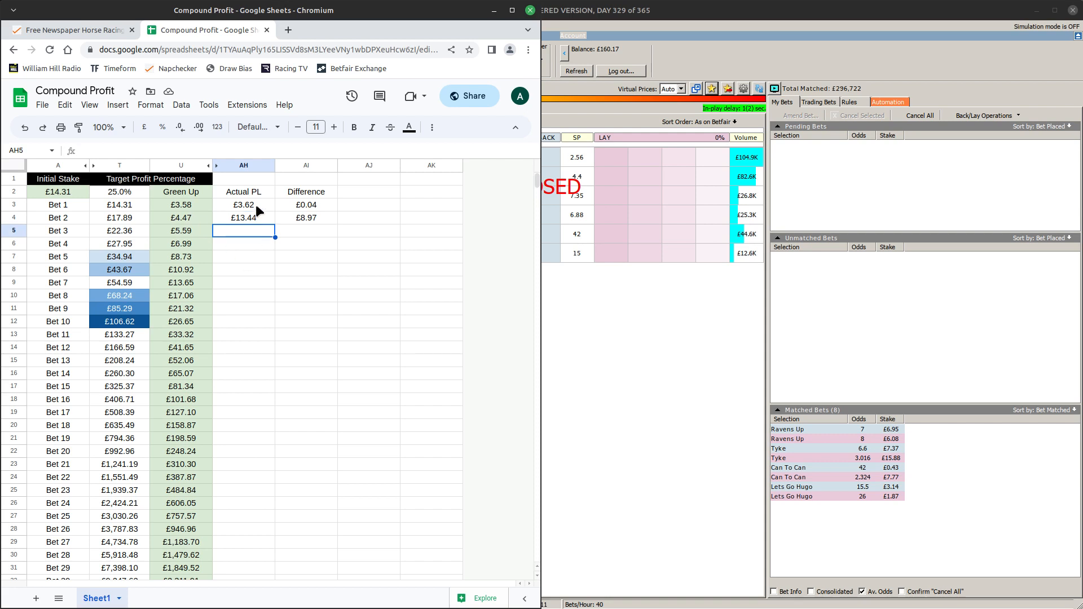
Select the two Actual PL cells so the status bar sums them to £17.06.
drag(244, 204, 243, 218)
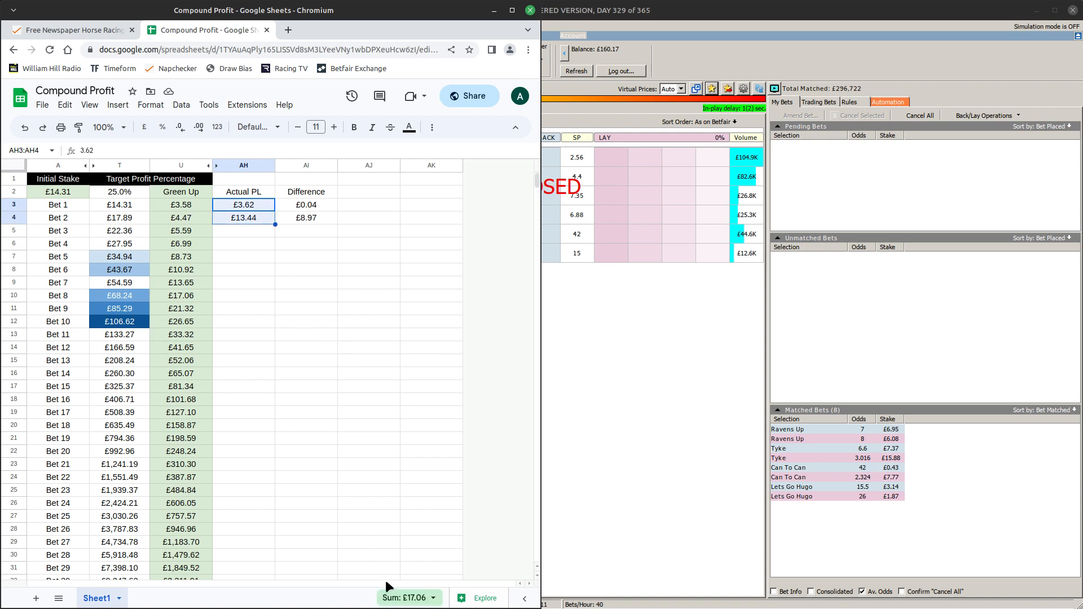
mouse_move(69, 201)
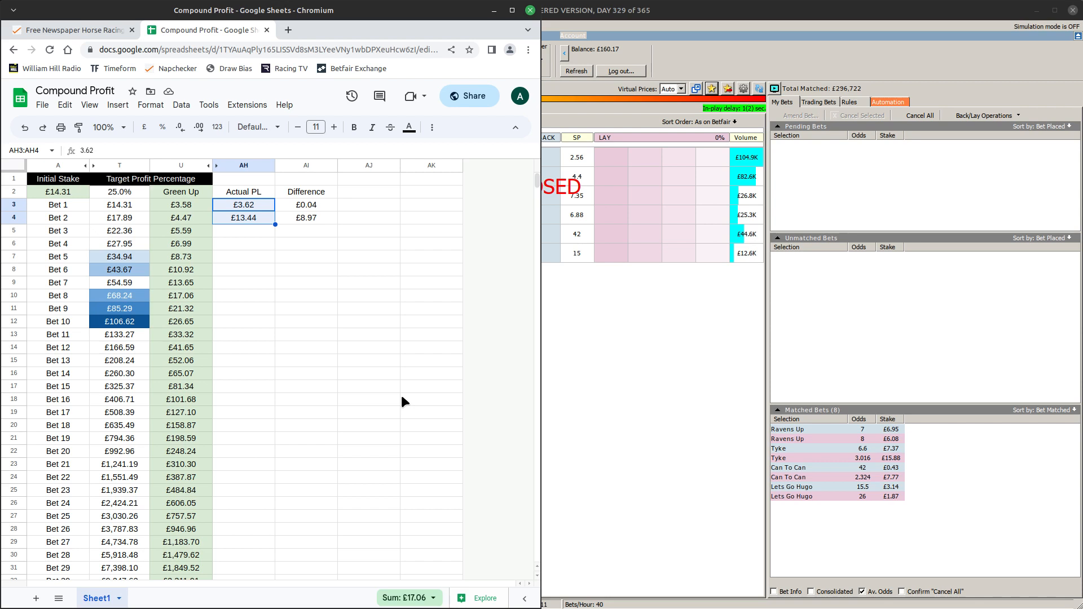
mouse_move(404, 295)
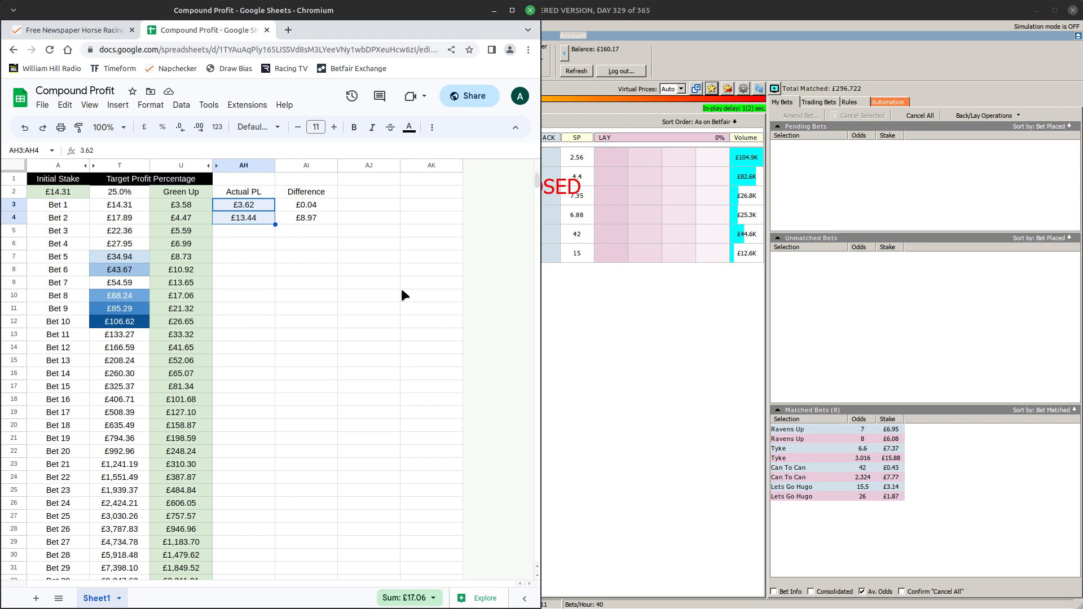
mouse_move(370, 246)
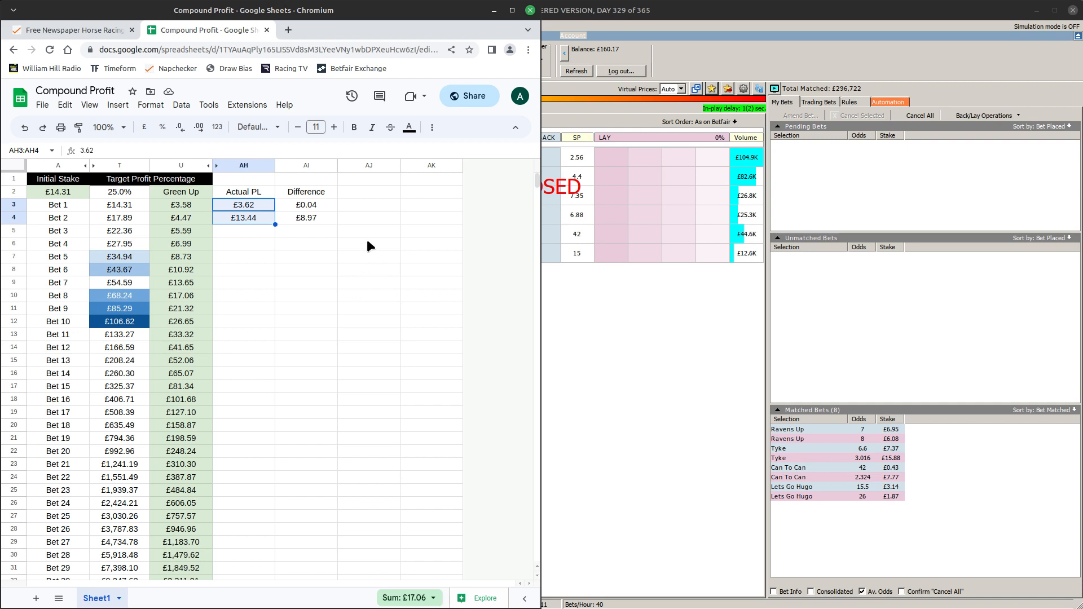